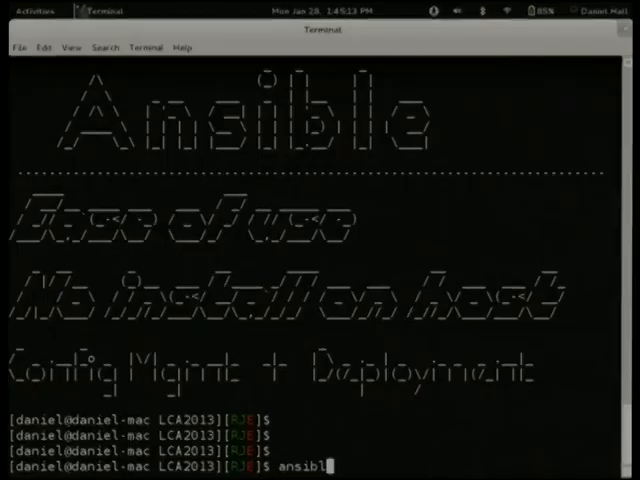
# Read /etc/redhat-release as root with an Ansible ad hoc command, showing CentOS 6.0 (Final)
pyautogui.write('ho')
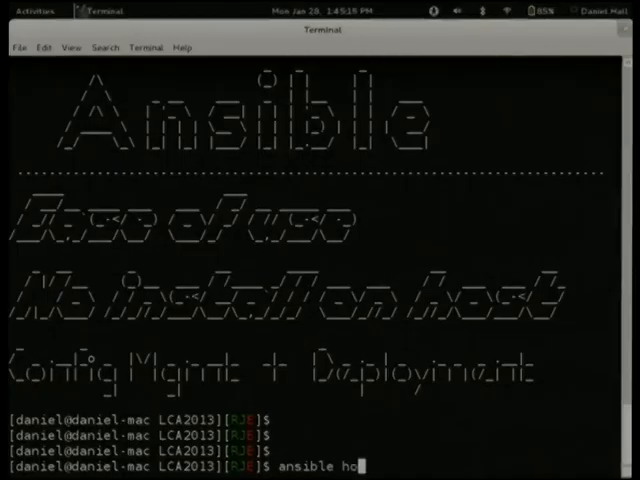
pyautogui.write('st -m co')
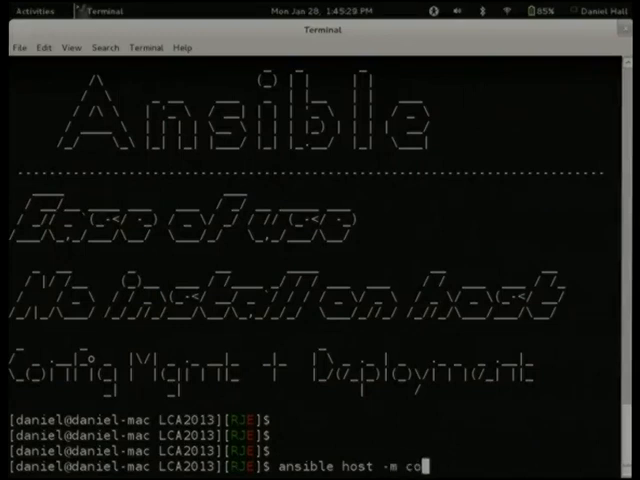
pyautogui.write('mmand')
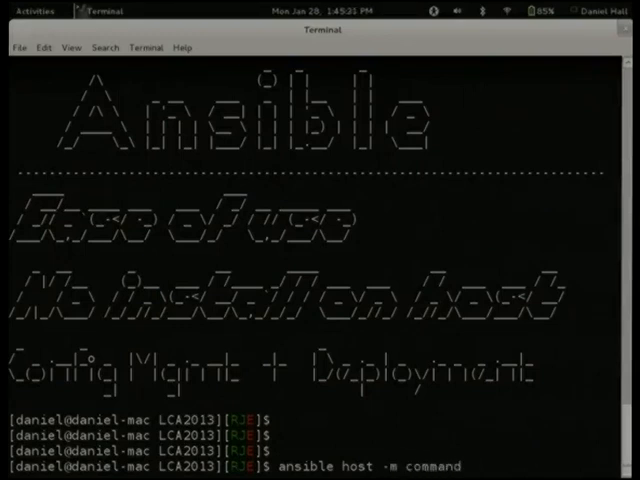
pyautogui.write("-a ''")
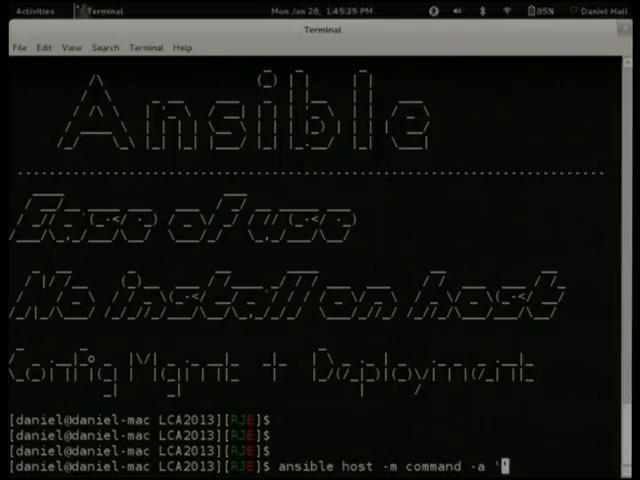
pyautogui.write('cat /')
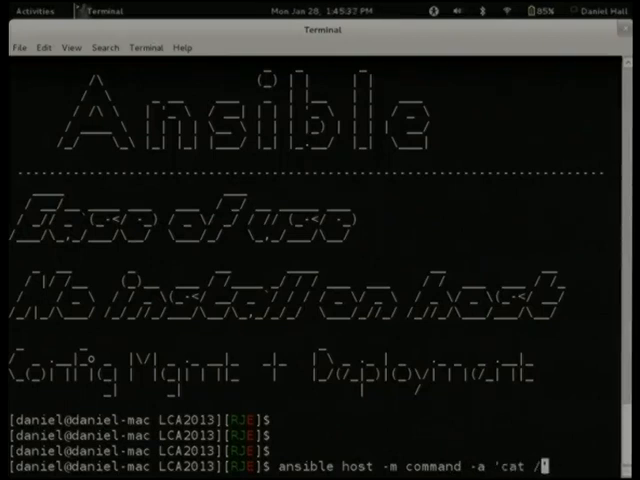
pyautogui.write("etc/redhat-release'")
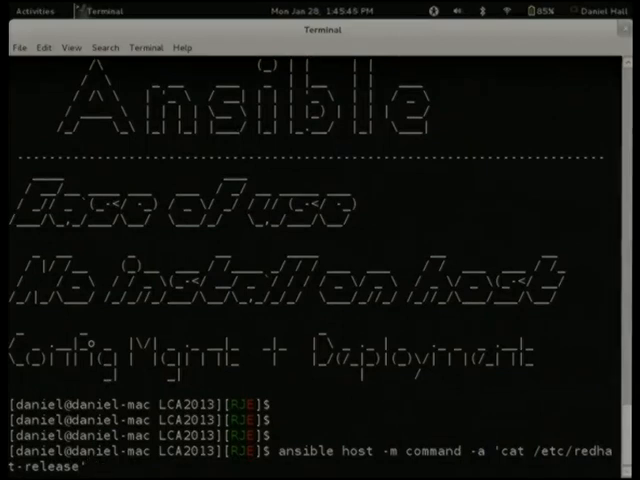
pyautogui.write('-u root')
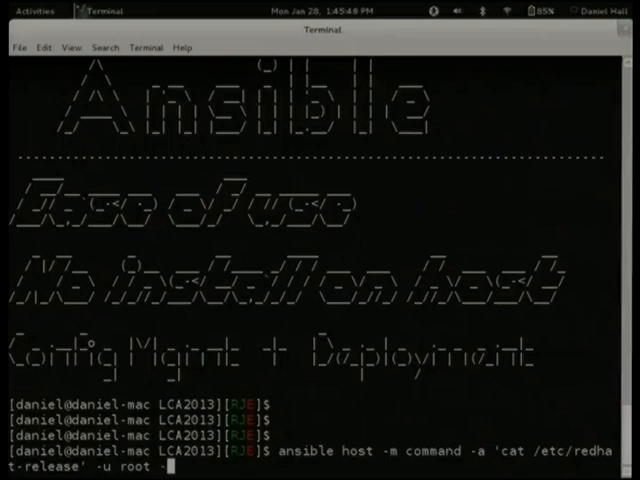
pyautogui.write('-k')
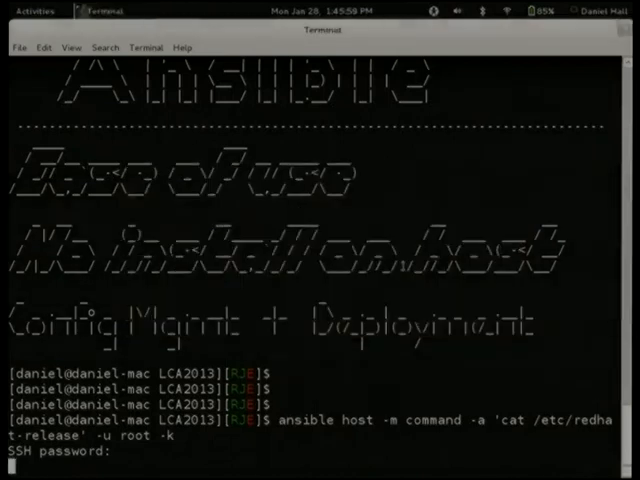
pyautogui.press('Return')
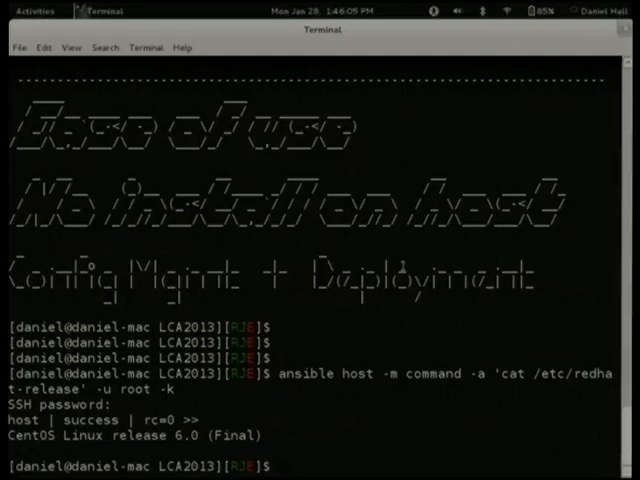
# Rerun ansible host -m setup as root with -k and scroll through the host facts
pyautogui.write("ansible host -m command -a 'cat /etc/redhat-release' -u root -k")
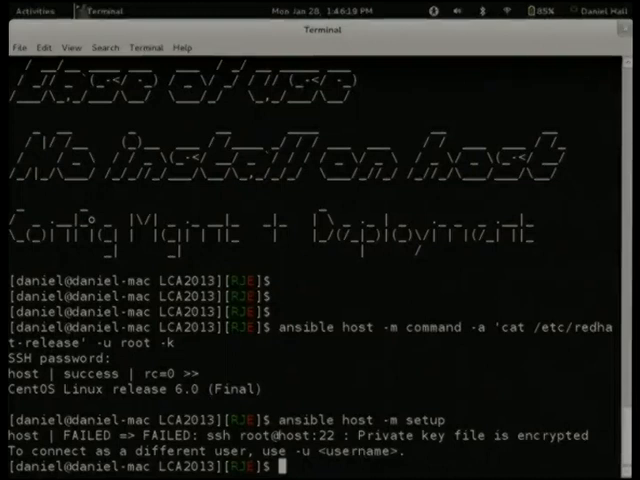
pyautogui.write('ansible host -m setup 0ur')
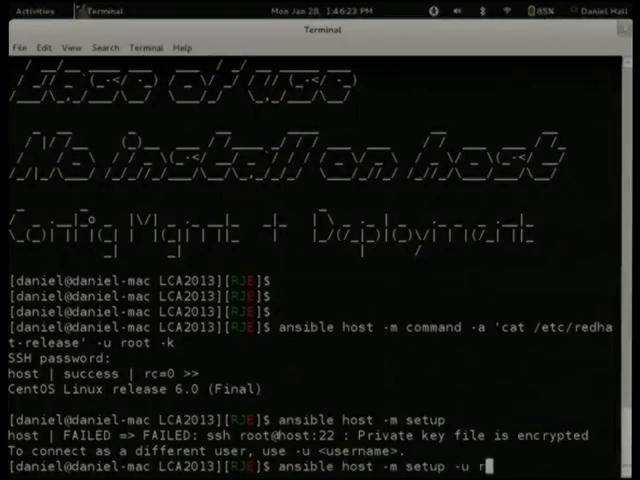
pyautogui.write('oot -k')
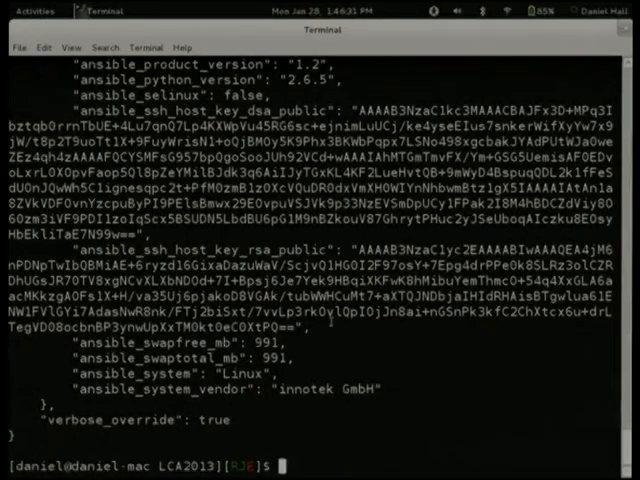
pyautogui.scroll(3)
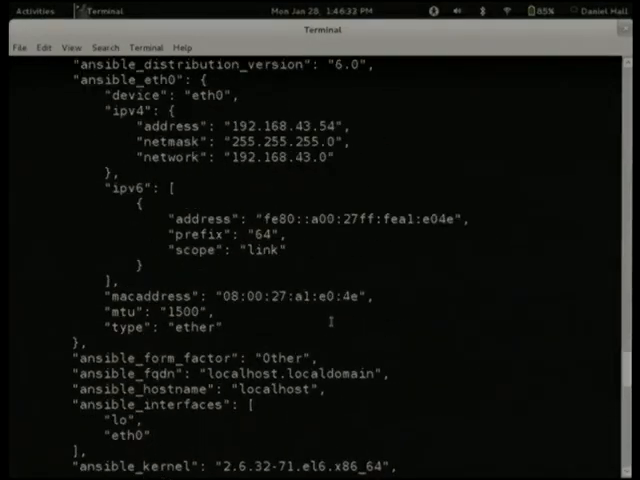
pyautogui.scroll(-3)
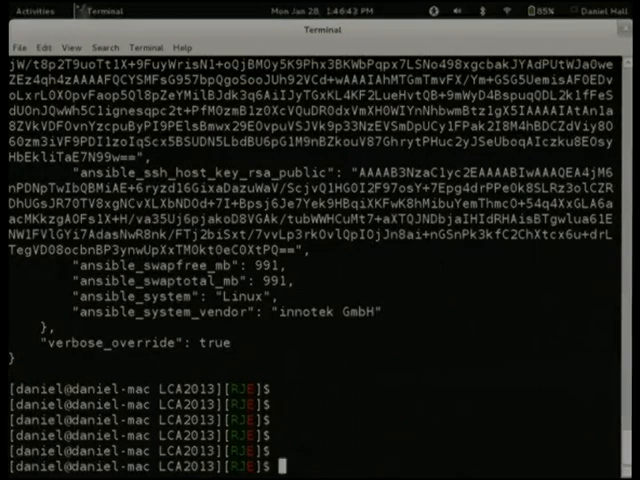
# Copy the SSH key to root@host, re-gather setup facts without a password, then list files
pyautogui.write('ss')
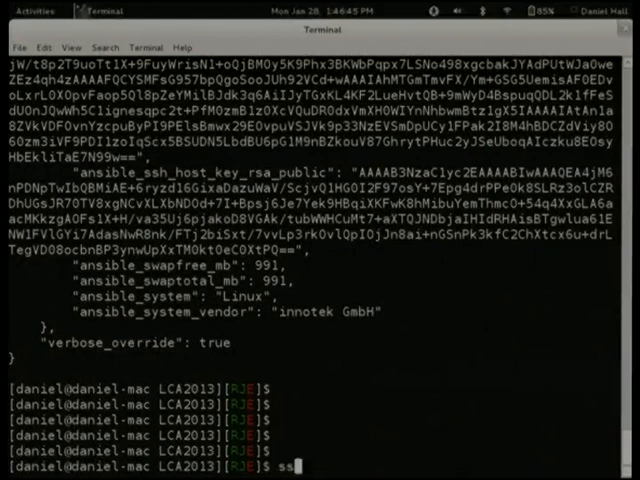
pyautogui.write('-c')
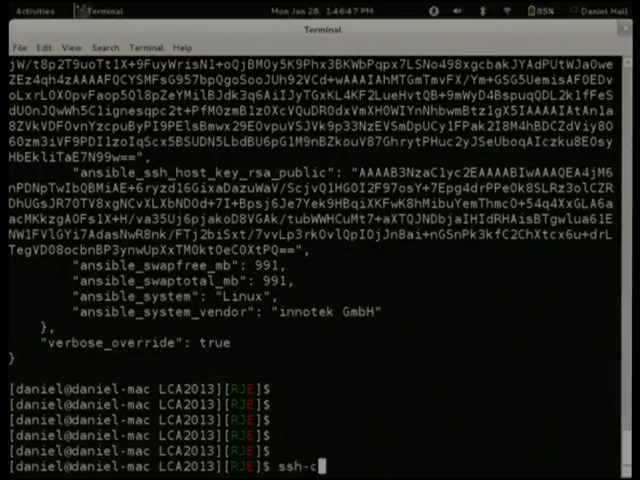
pyautogui.write('opy-id')
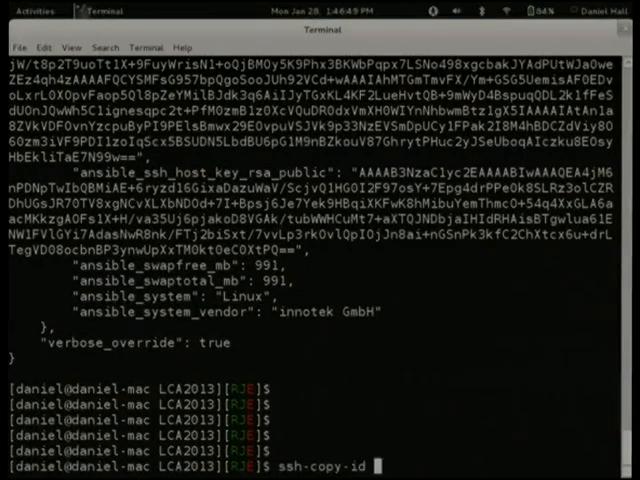
pyautogui.write('root@')
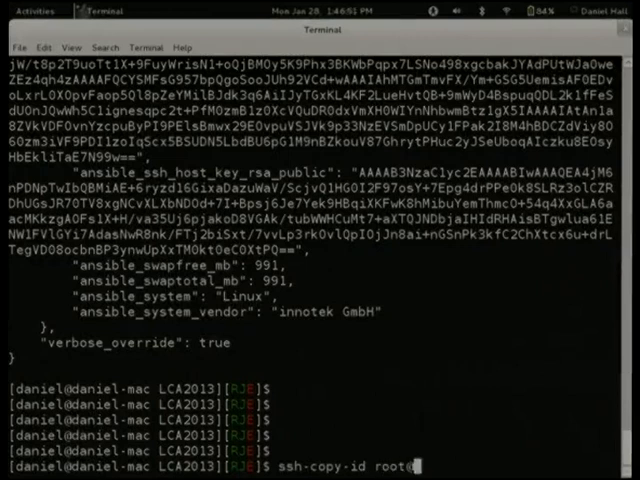
pyautogui.press('Return')
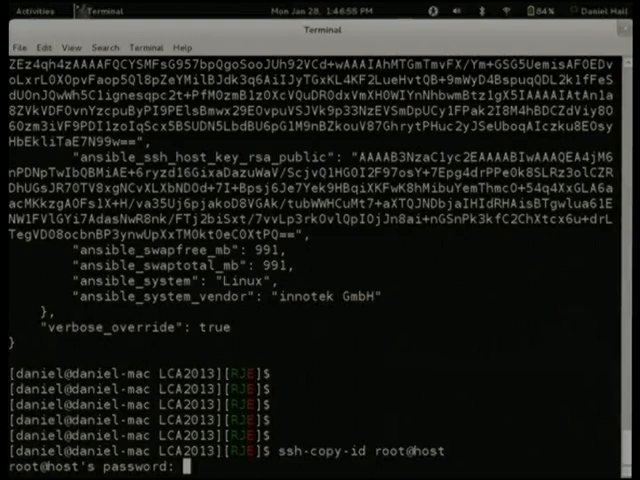
pyautogui.press('Return')
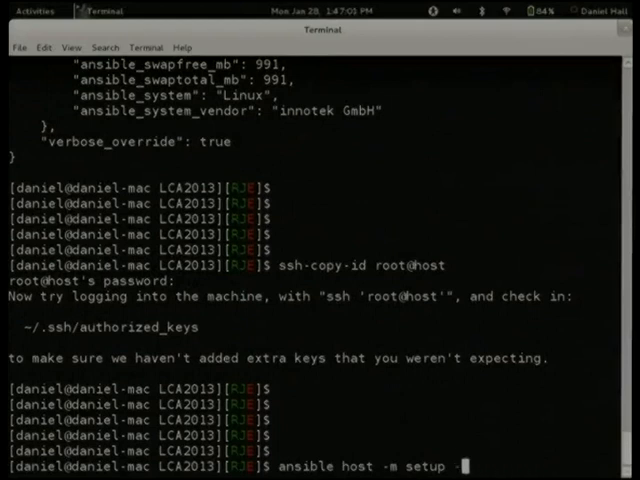
pyautogui.press('Return')
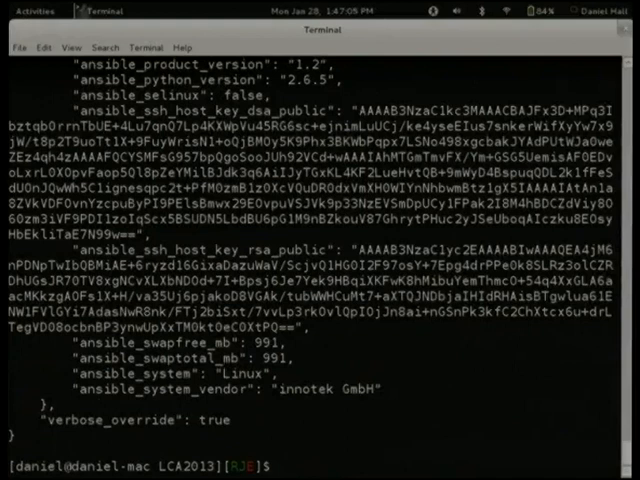
pyautogui.write('ls')
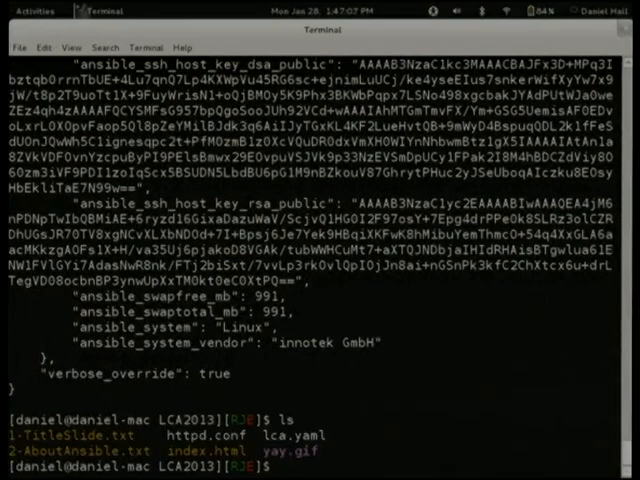
pyautogui.write('vim')
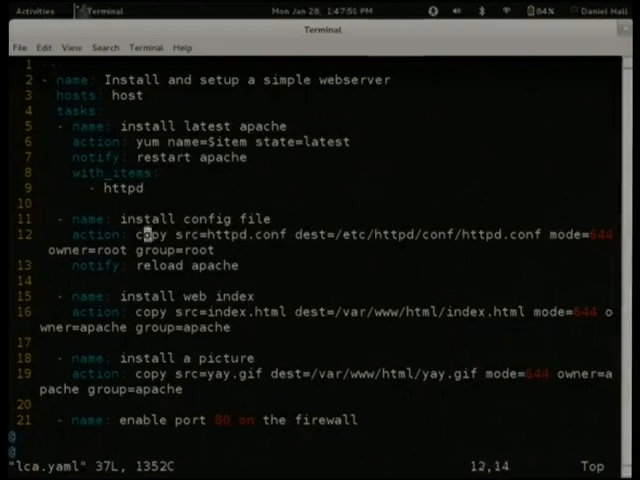
pyautogui.scroll(-3)
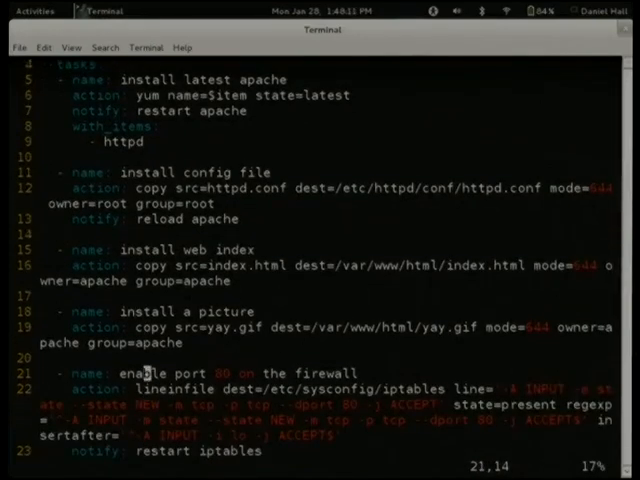
pyautogui.scroll(-3)
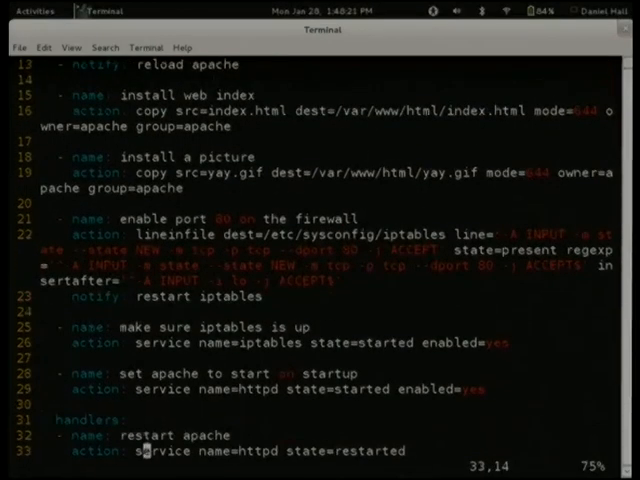
pyautogui.scroll(-3)
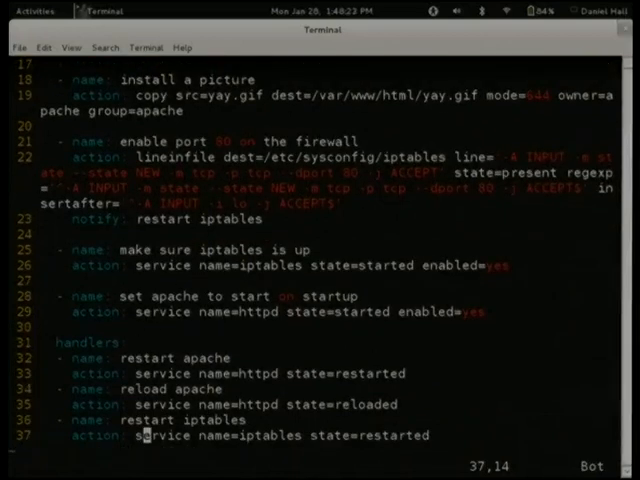
pyautogui.write(':q')
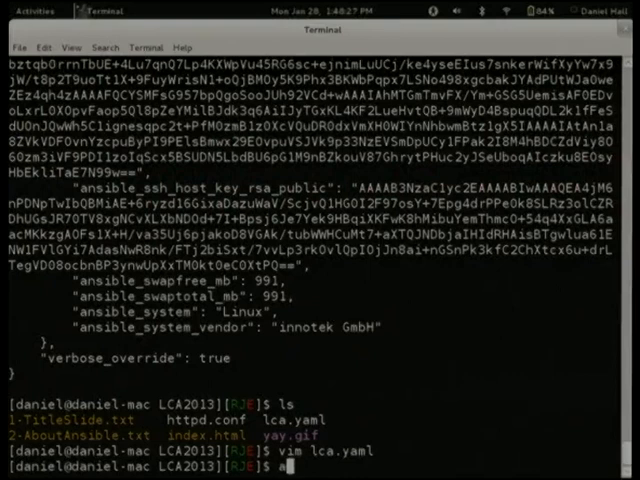
# Start ansible-playbook lca.yaml to install Apache on the host
pyautogui.write('nsible-playbook l')
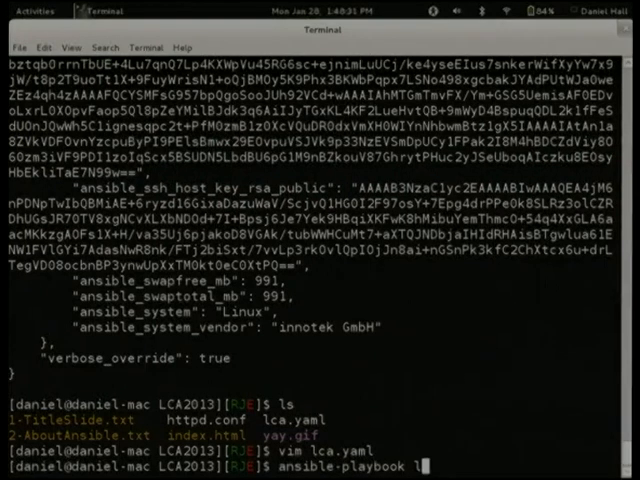
pyautogui.press('Return')
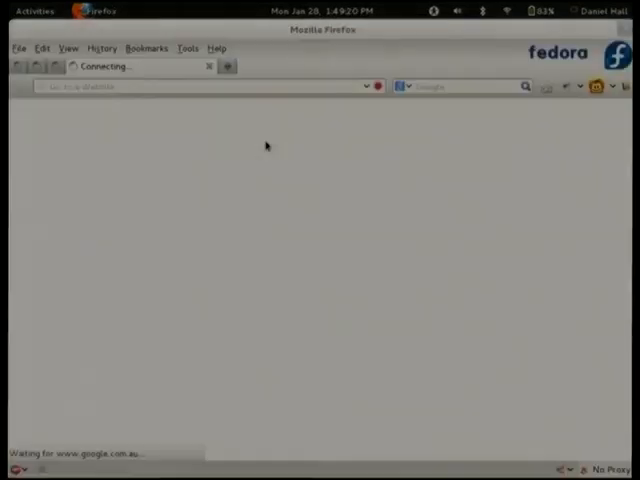
# Switch to the Firefox window while its start page loads
pyautogui.click(380, 67)
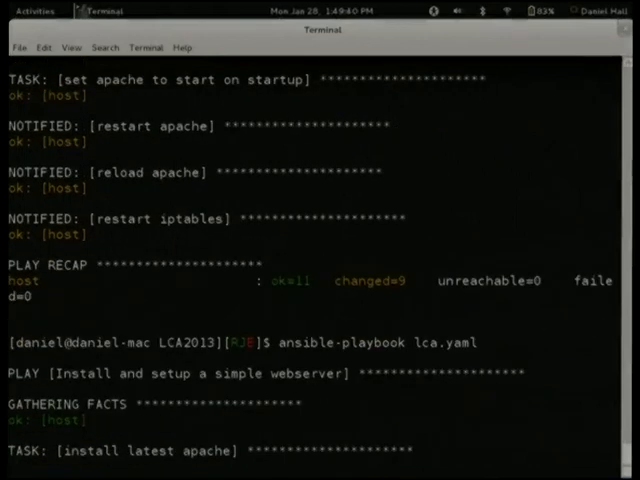
# Scroll through the lca.yaml rerun output showing ok for the Apache tasks
pyautogui.scroll(-3)
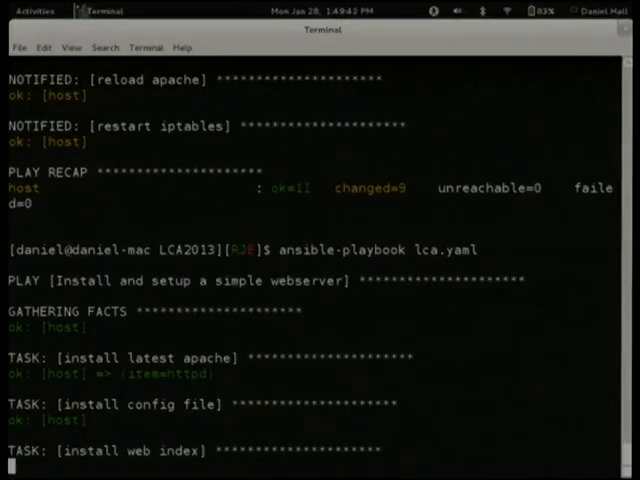
pyautogui.scroll(-3)
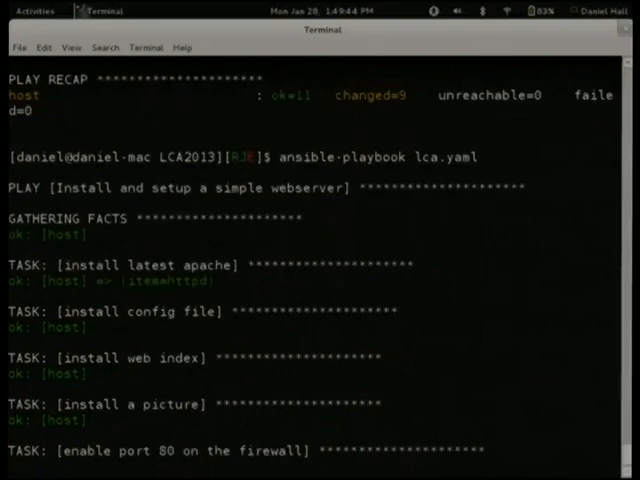